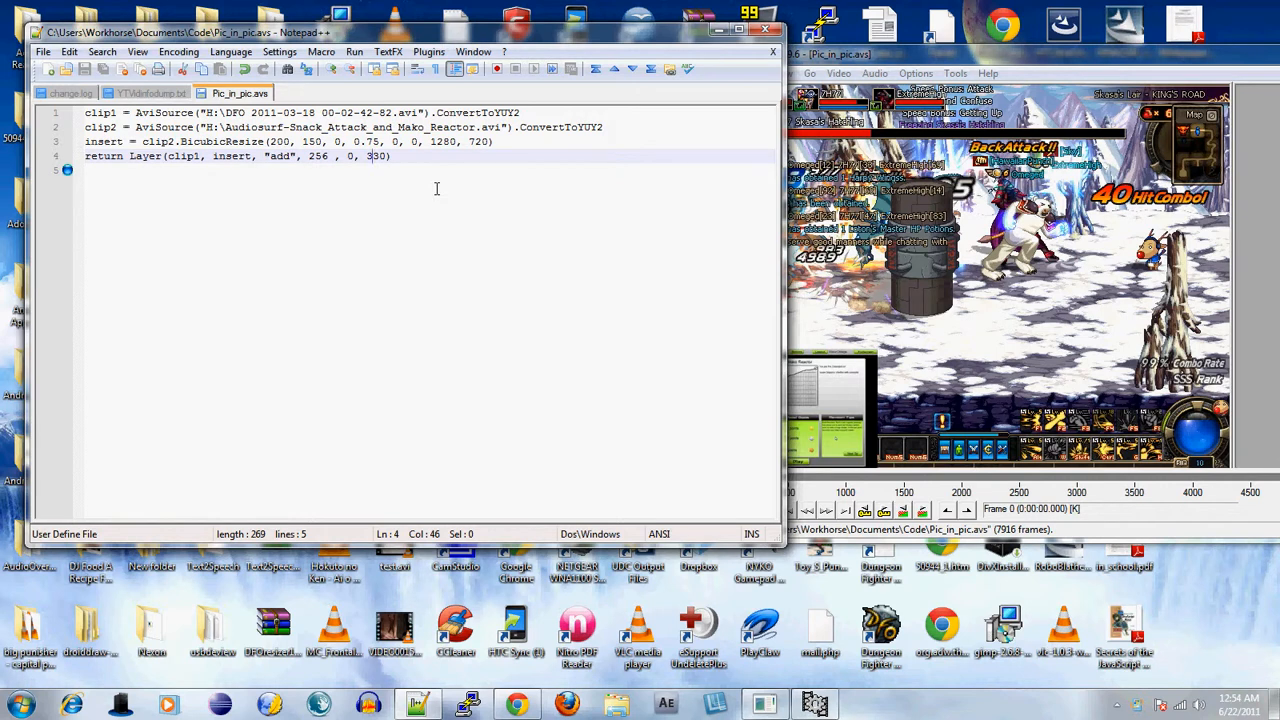
mouse_move(668, 90)
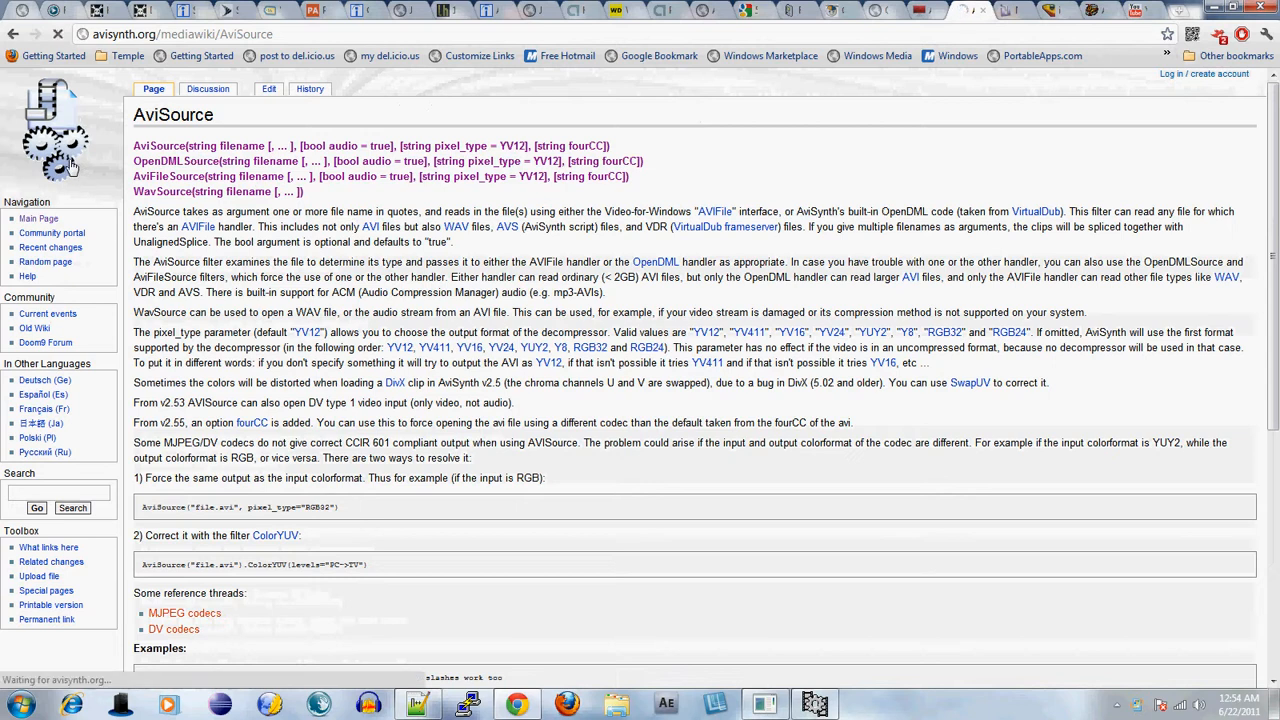
Step: Reach the AviSynth wiki main page and scroll toward the internal filters list
left_click(38, 218)
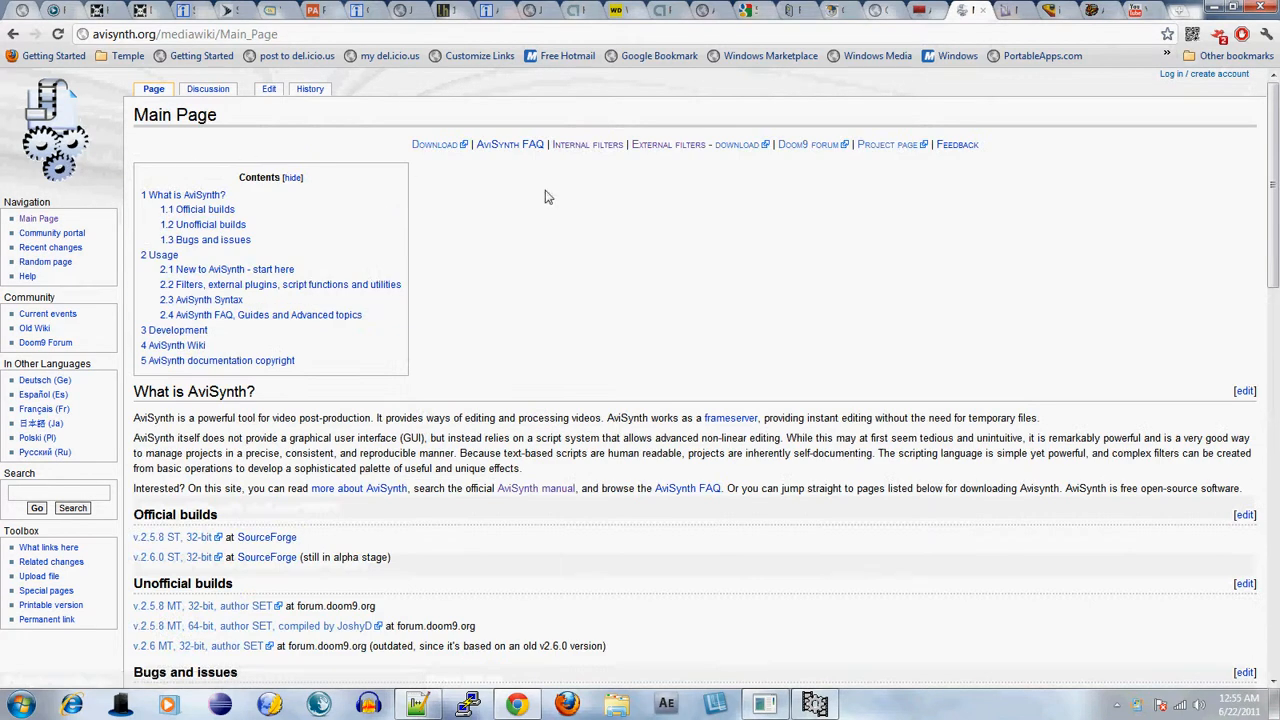
mouse_move(588, 144)
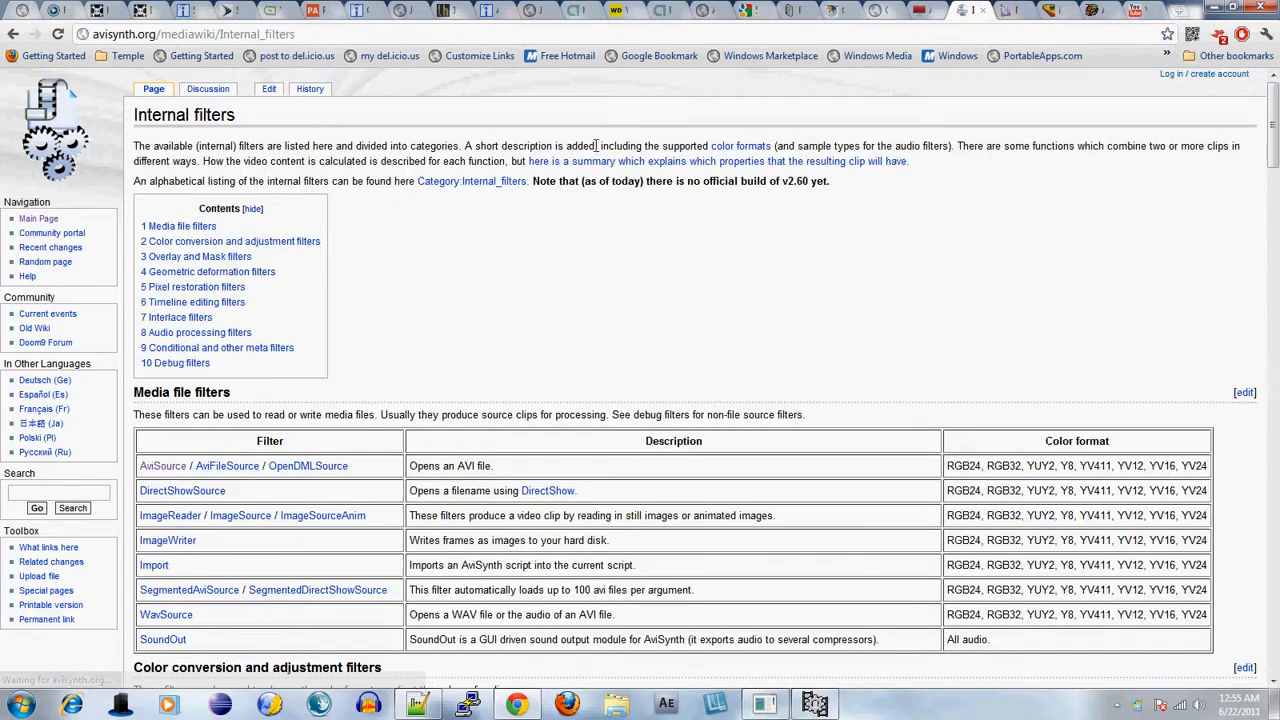
scroll("down", 3)
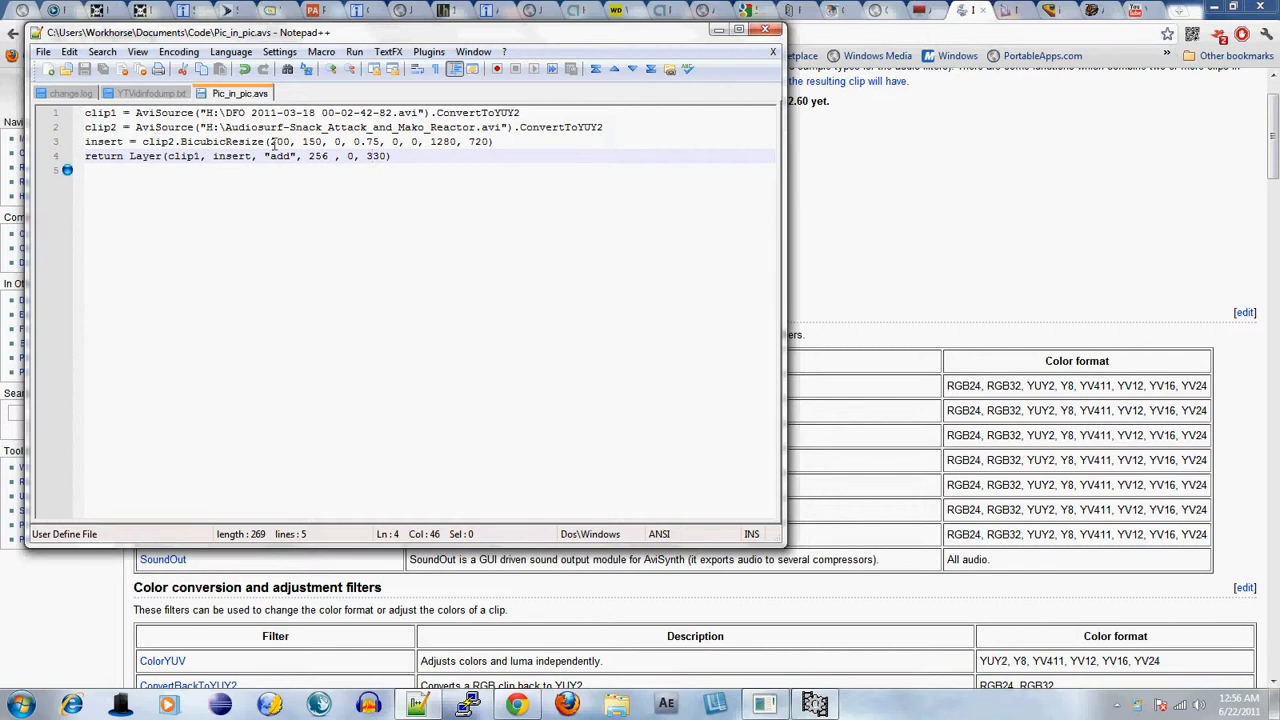
Step: Change the BicubicResize source-left offset in line 3 from 0 to 300
left_click(270, 140)
type("30")
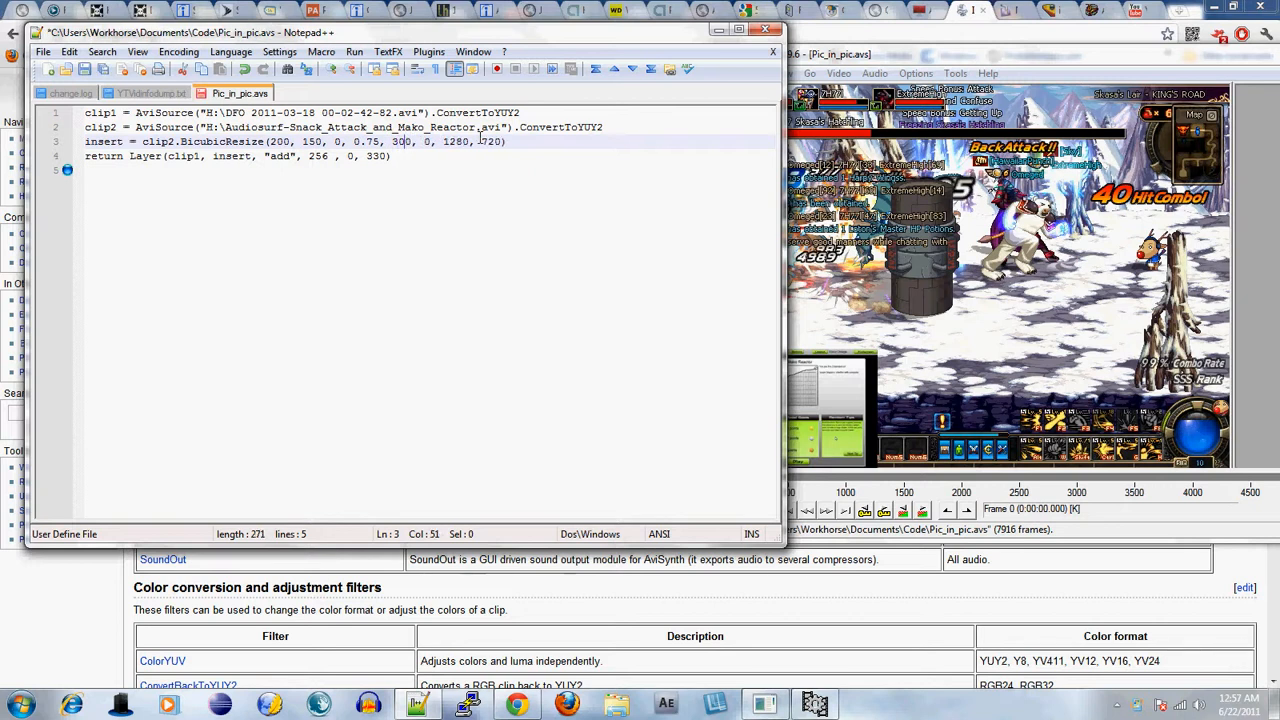
Step: Save the script and reload it in VirtualDub to preview the 300-pixel crop
left_click(84, 68)
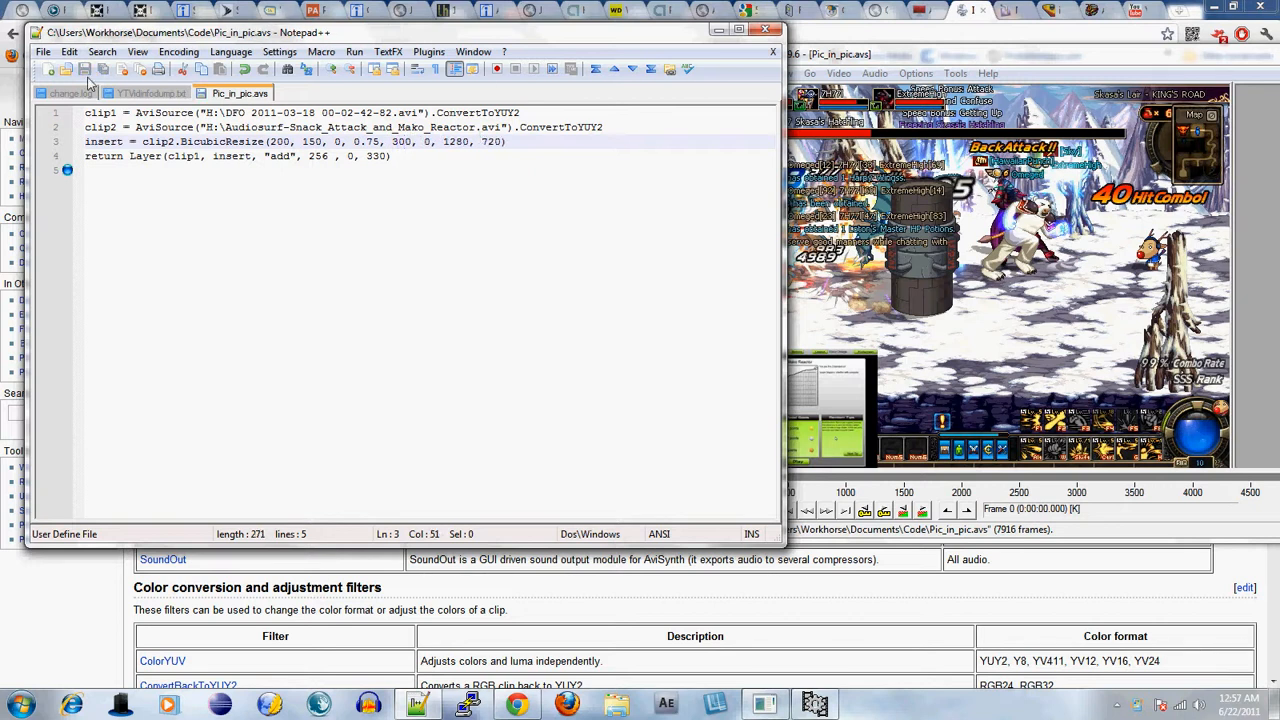
left_click(728, 72)
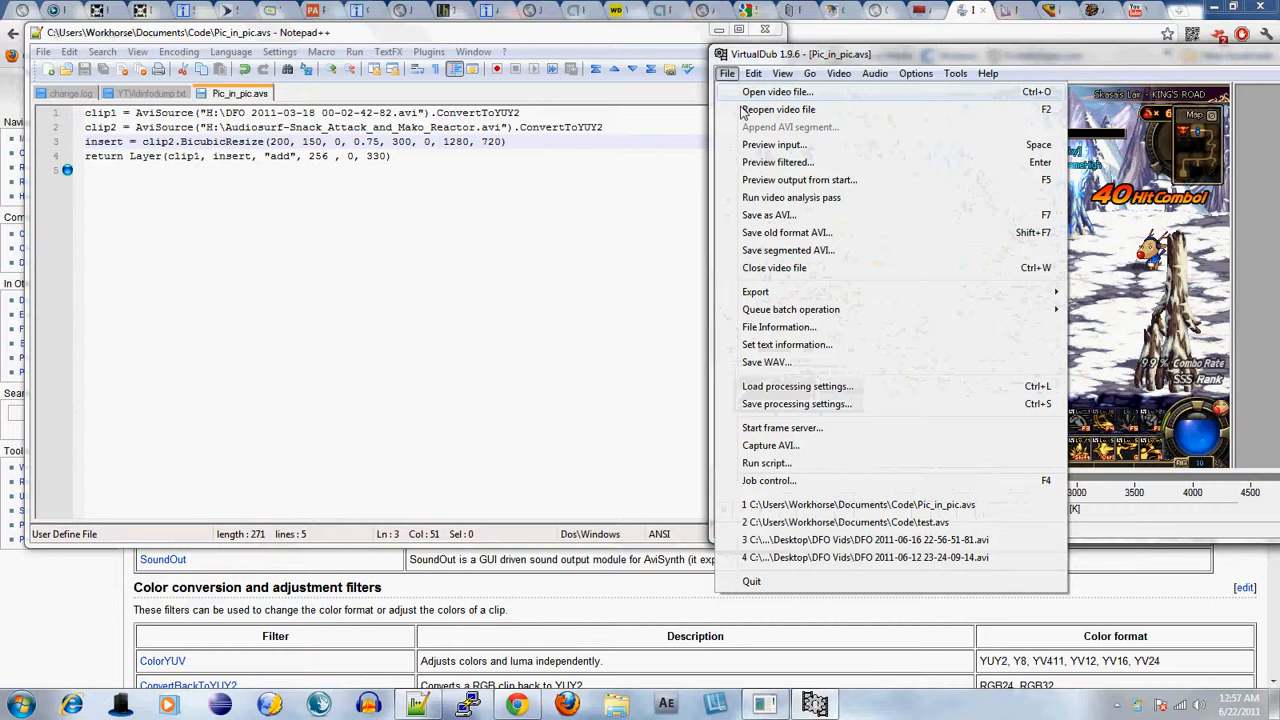
left_click(778, 108)
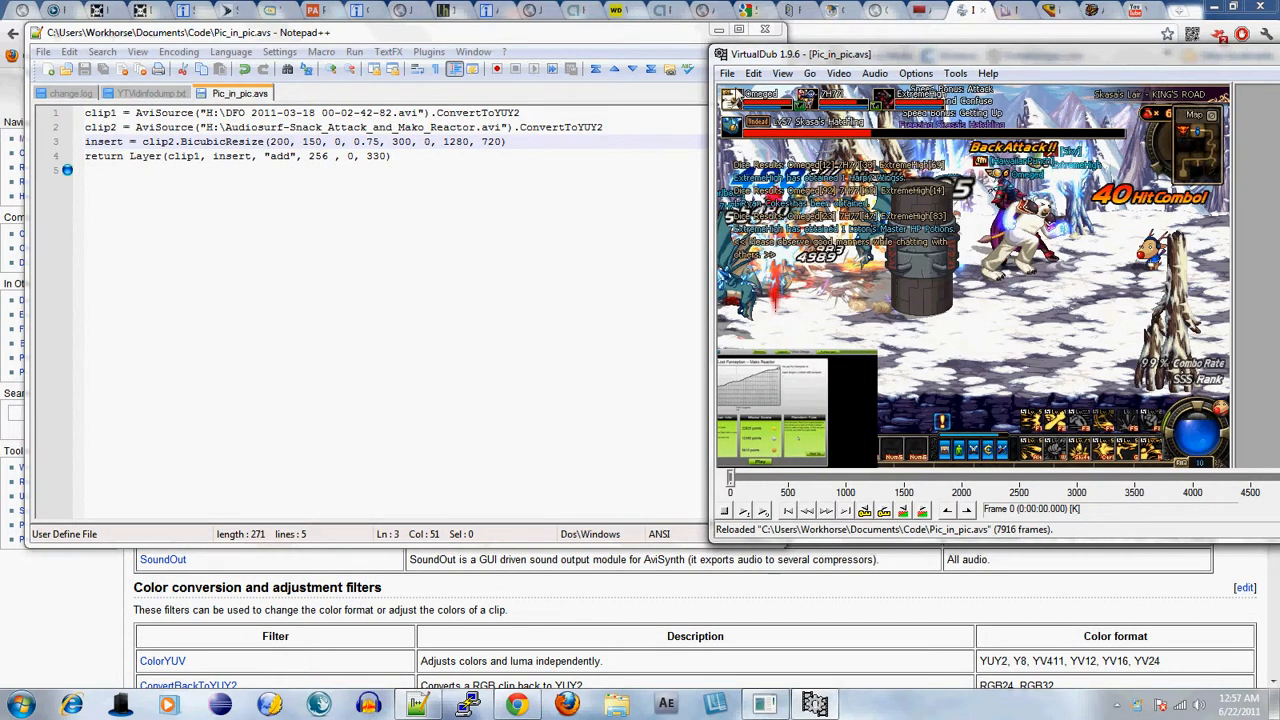
Step: Start VirtualDub's Open video file dialog and cancel it without loading anything
left_click(728, 72)
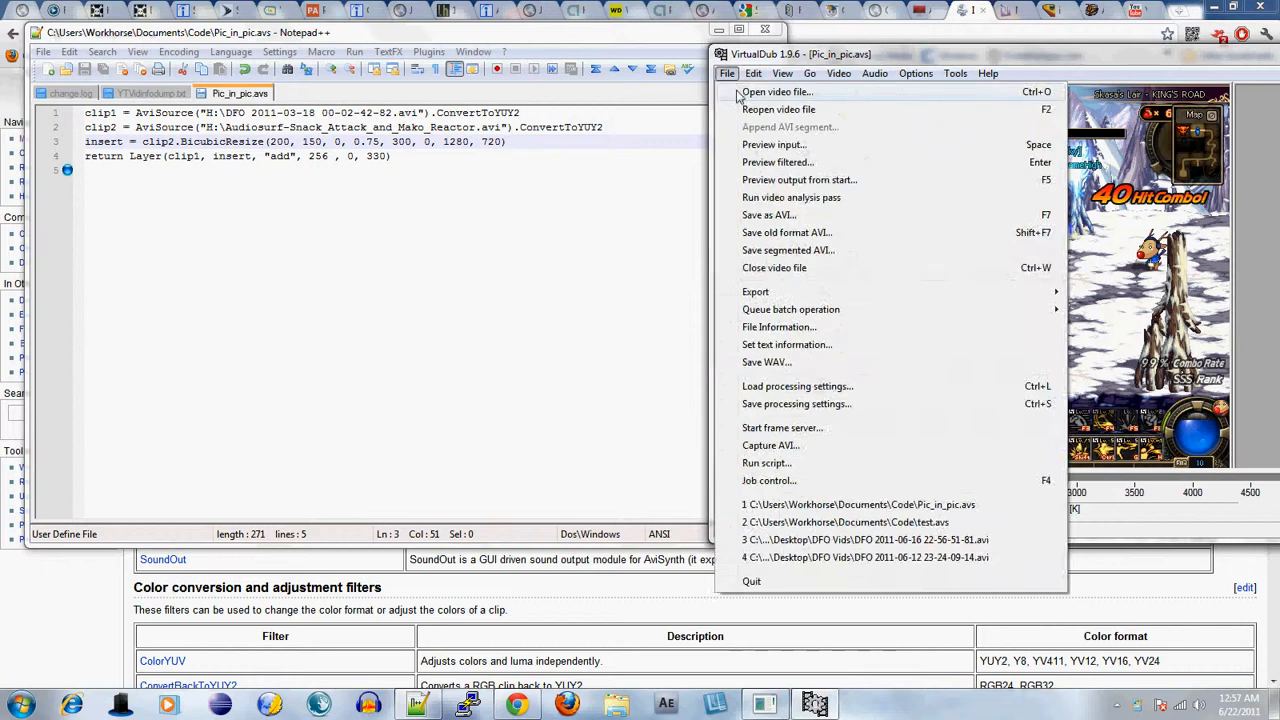
left_click(776, 92)
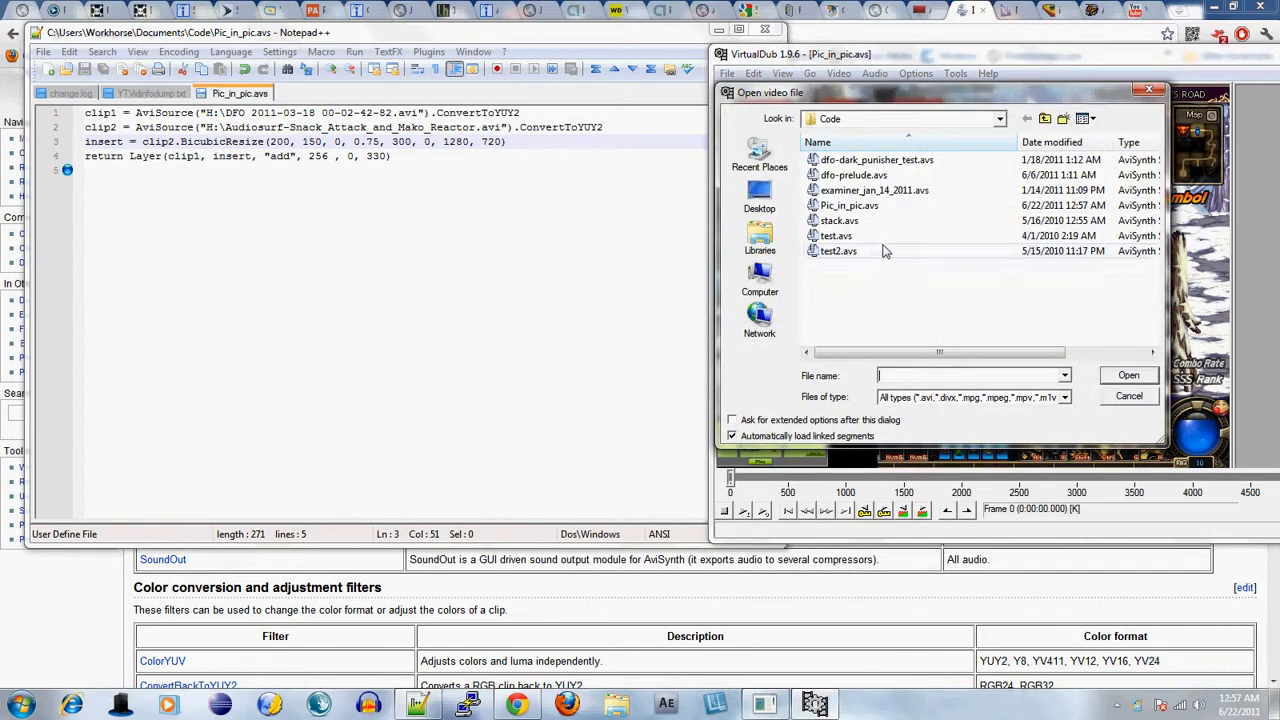
mouse_move(1100, 400)
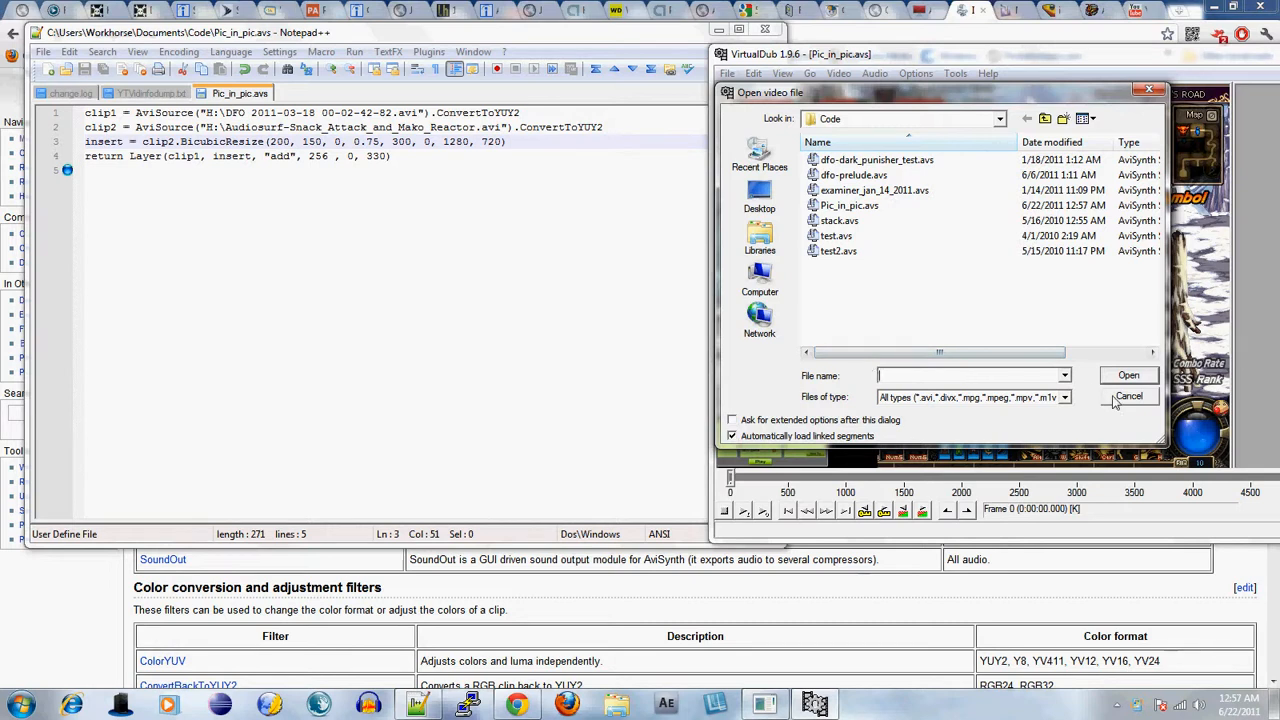
left_click(1128, 396)
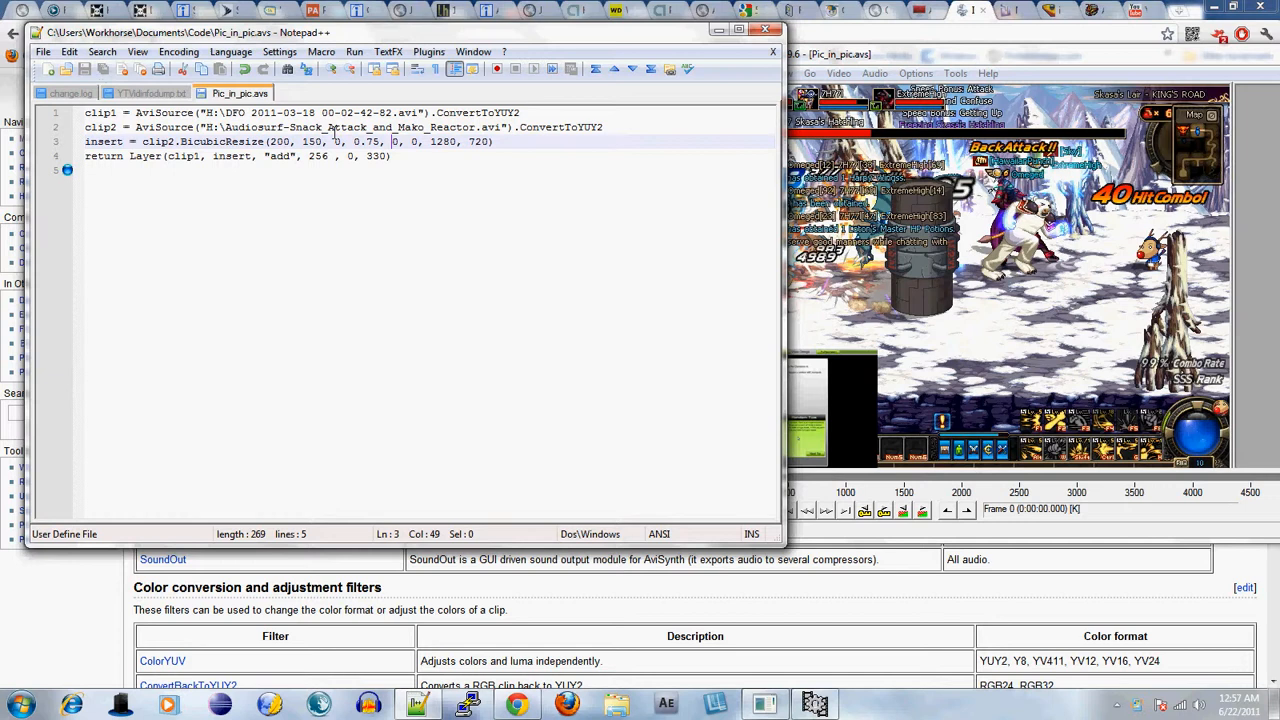
left_click(436, 140)
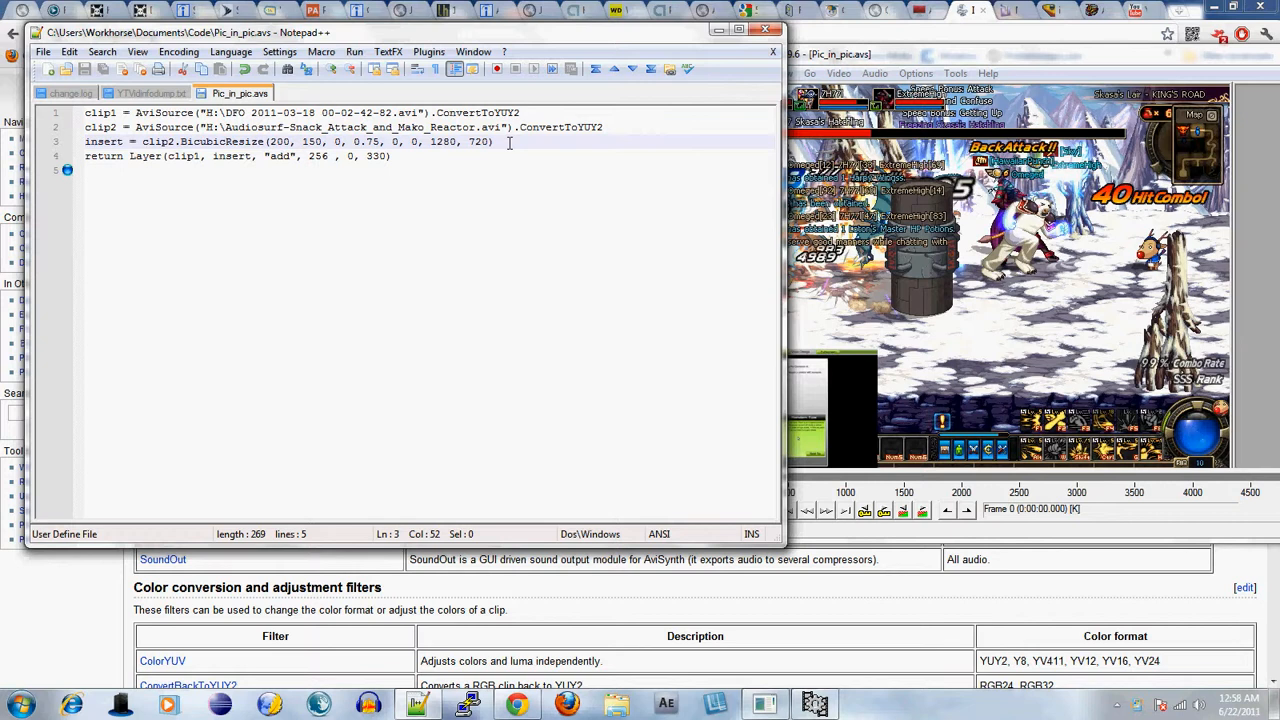
left_click(392, 156)
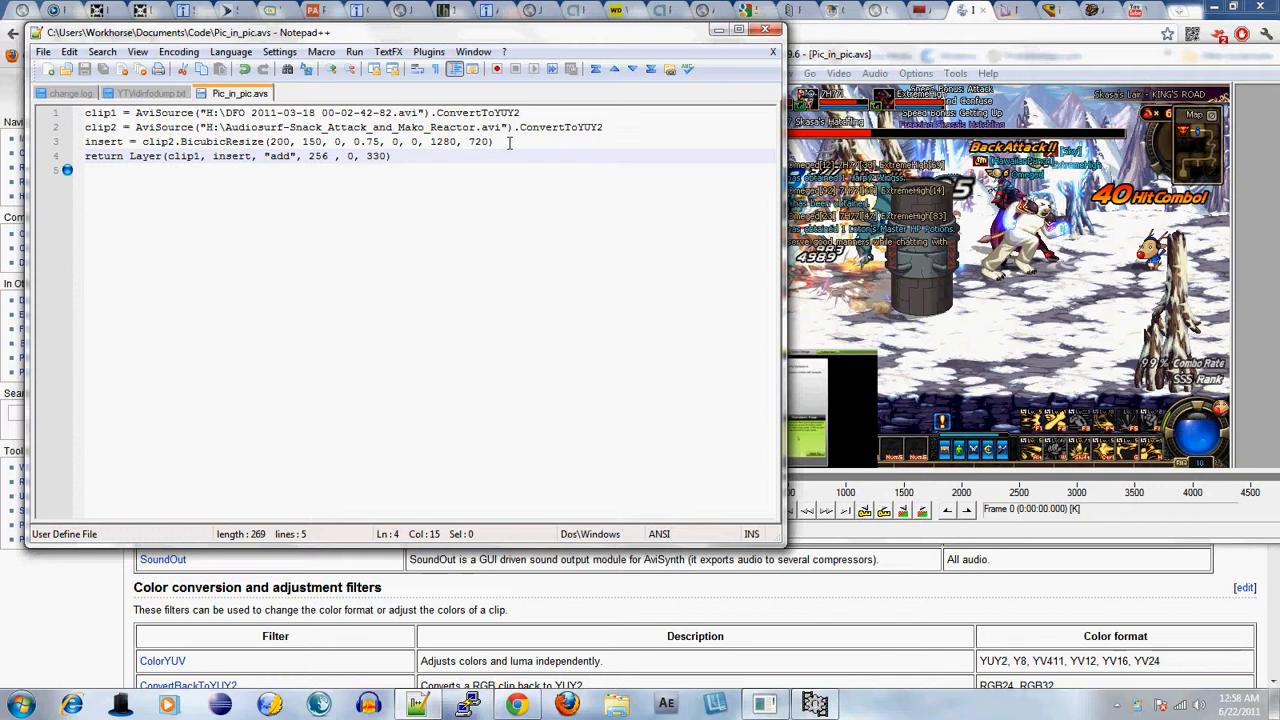
left_click(128, 156)
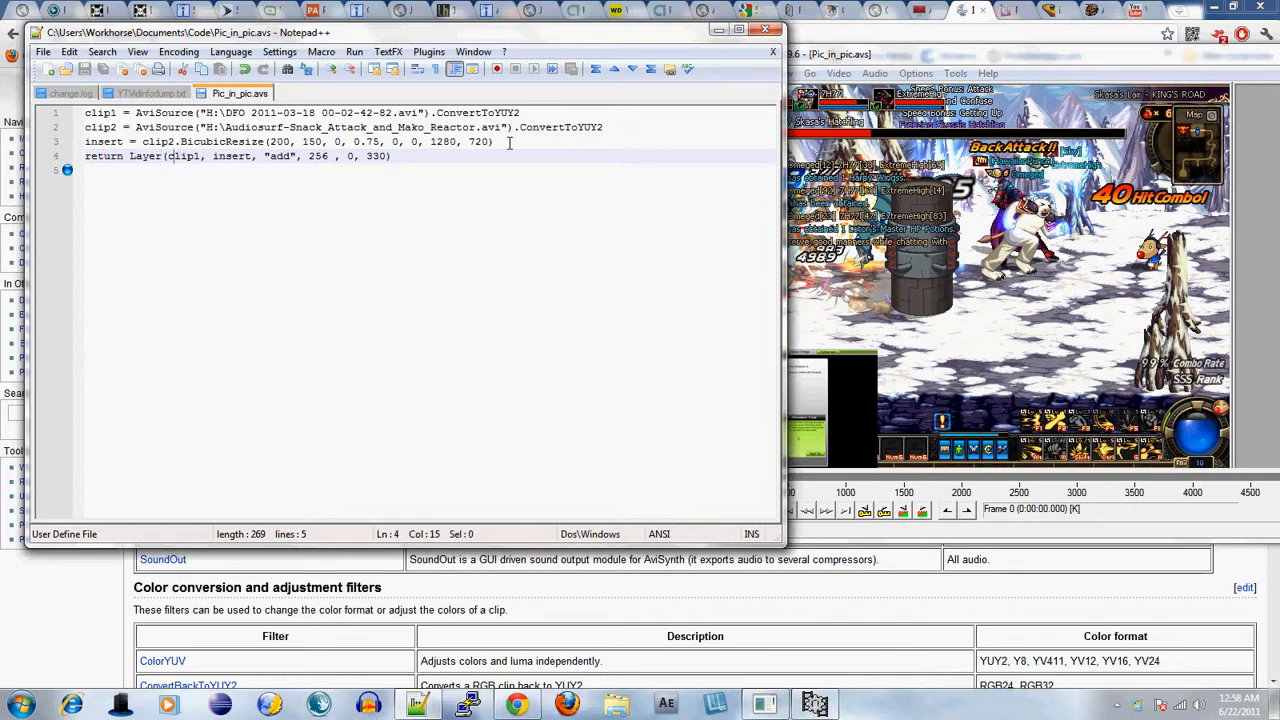
left_click(224, 156)
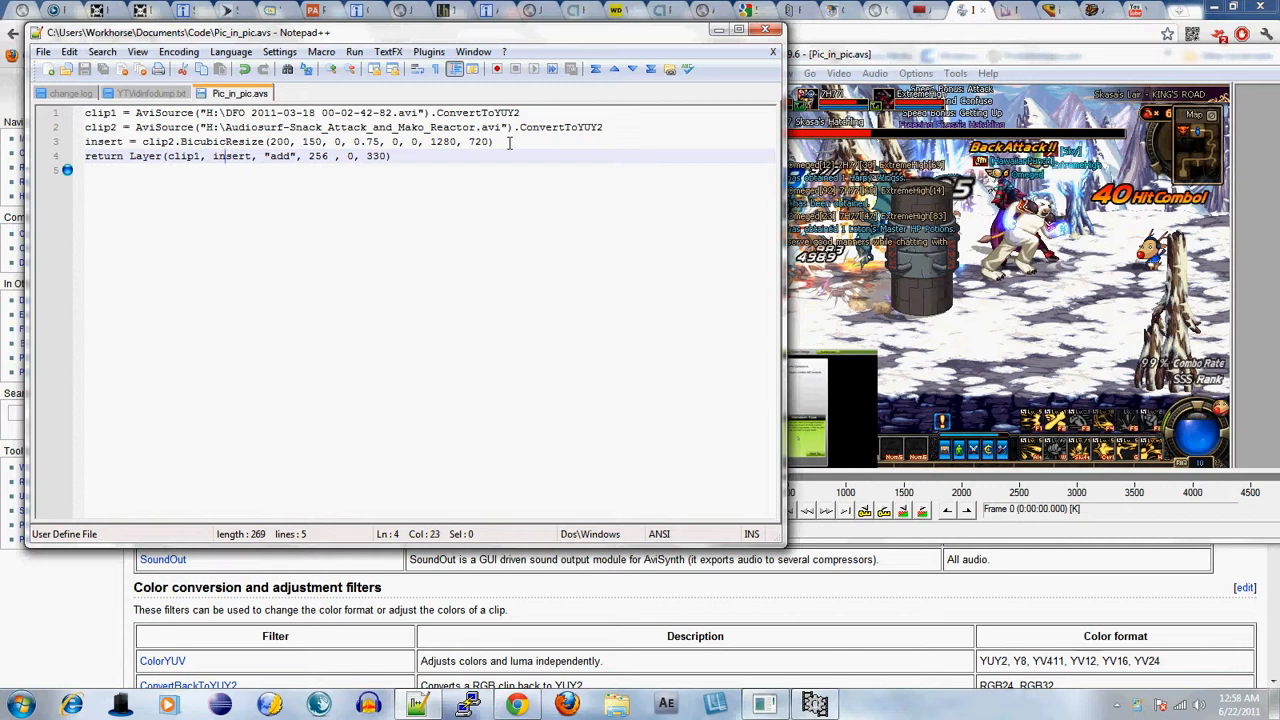
left_click(248, 156)
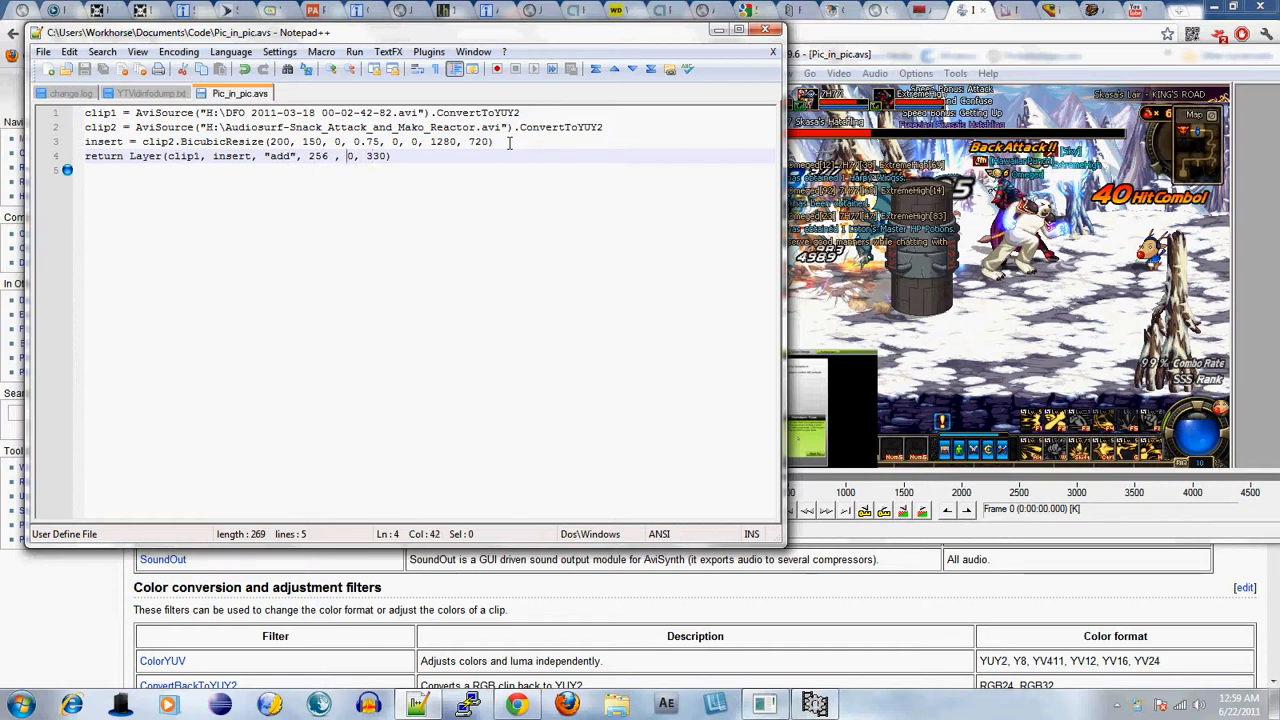
key("Right")
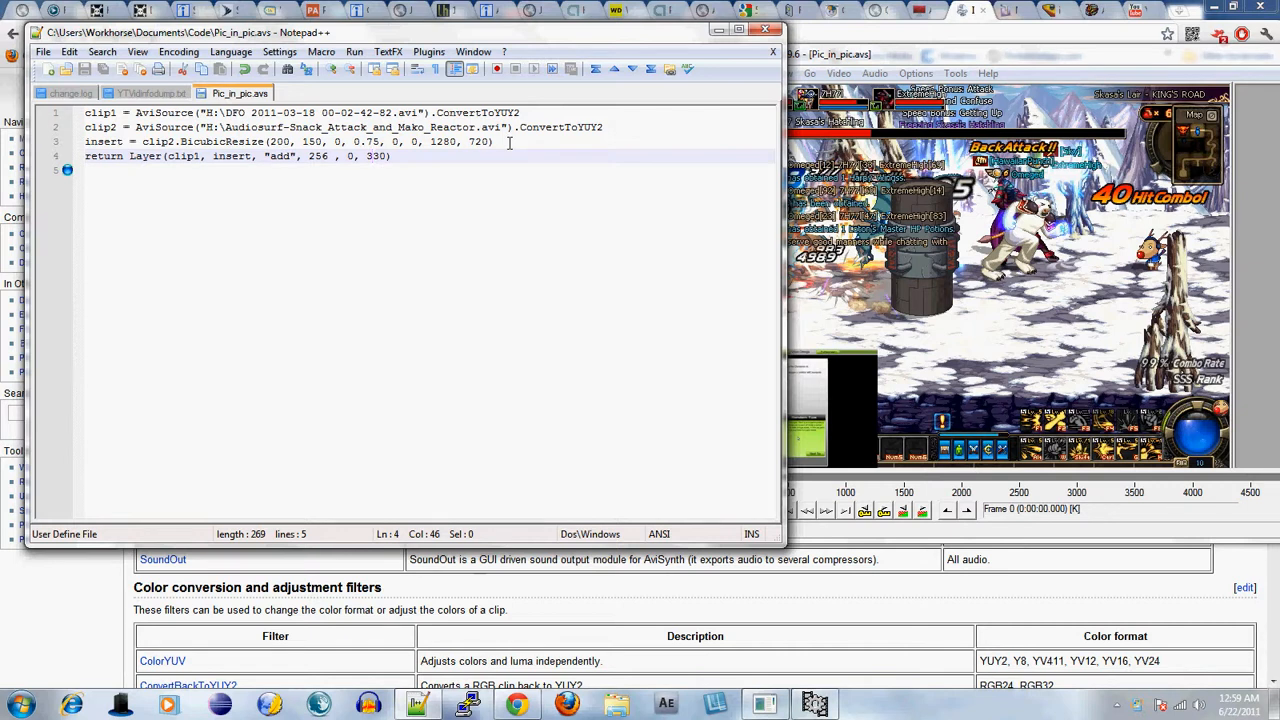
Step: Preview the Layer inset at y 130 in VirtualDub, then restore the offset to 330
key("Backspace")
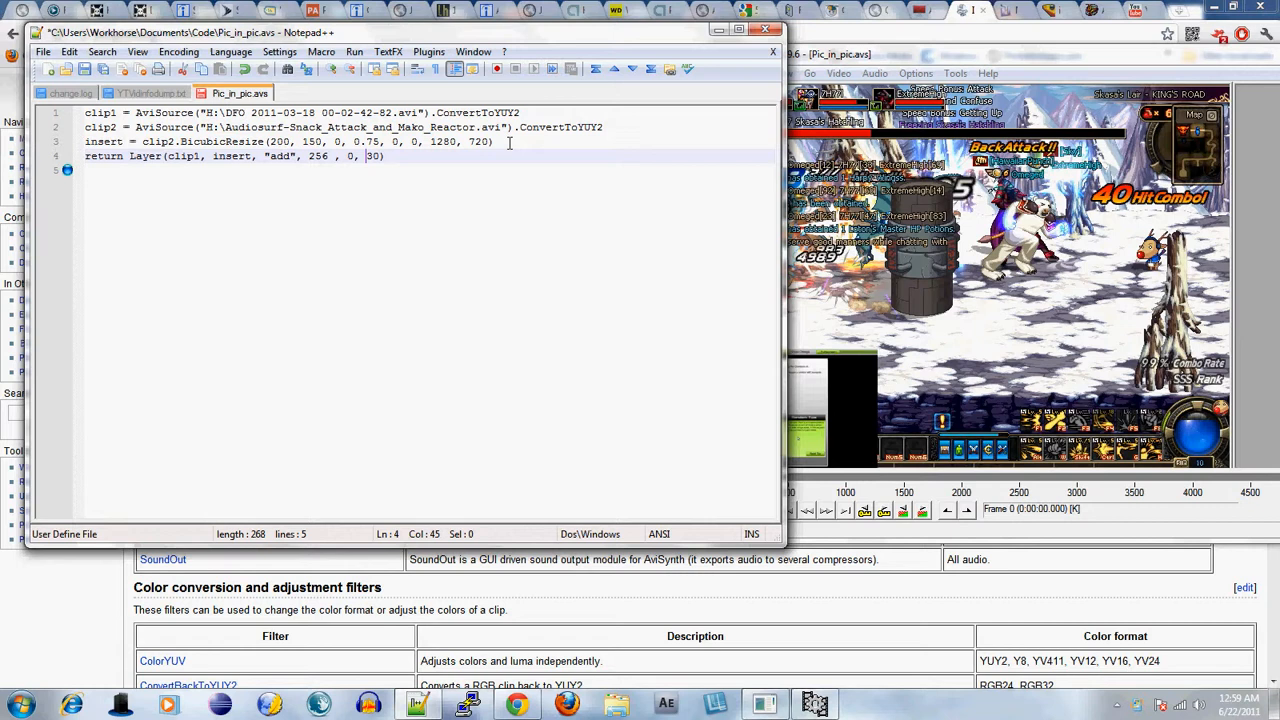
type("1")
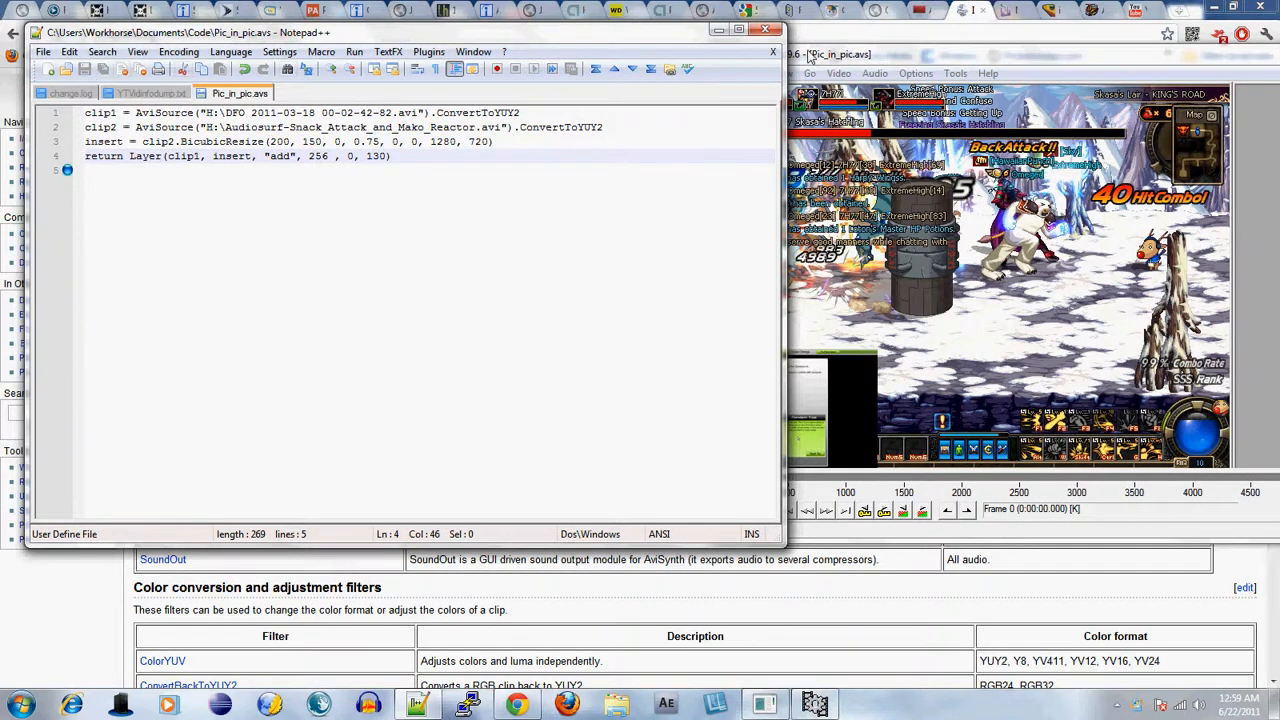
left_click(728, 72)
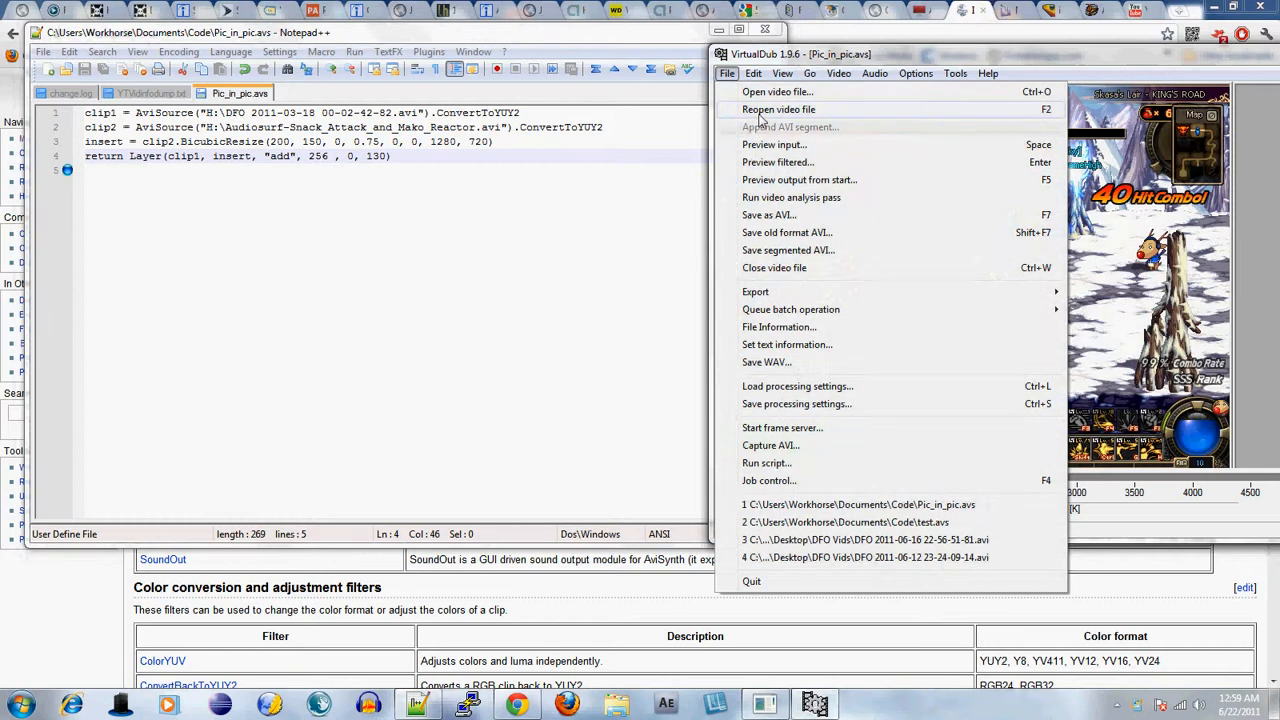
left_click(780, 108)
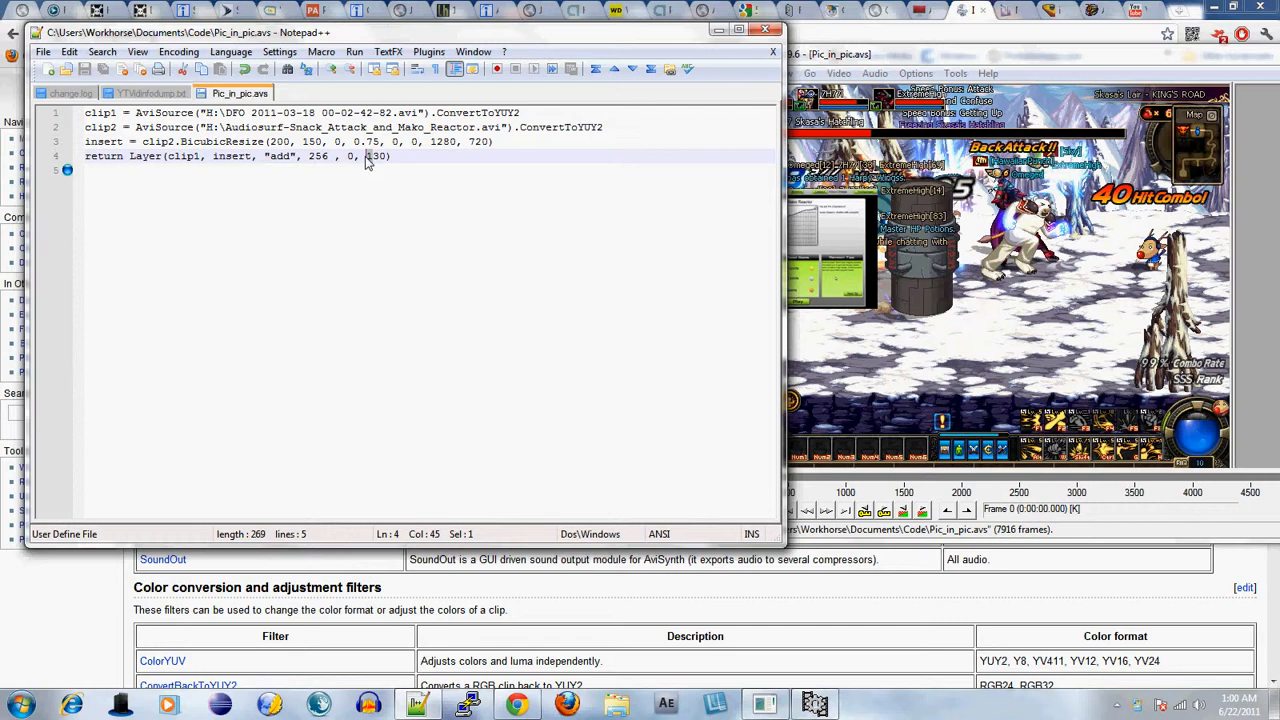
type("3")
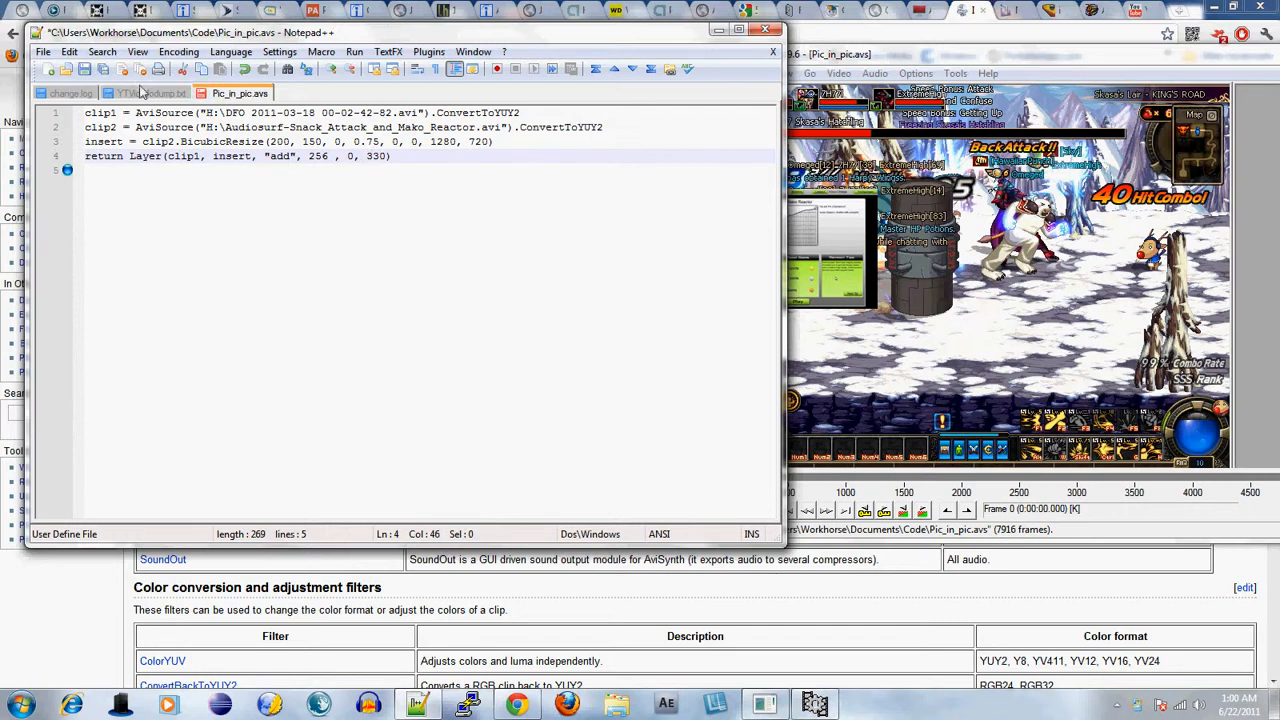